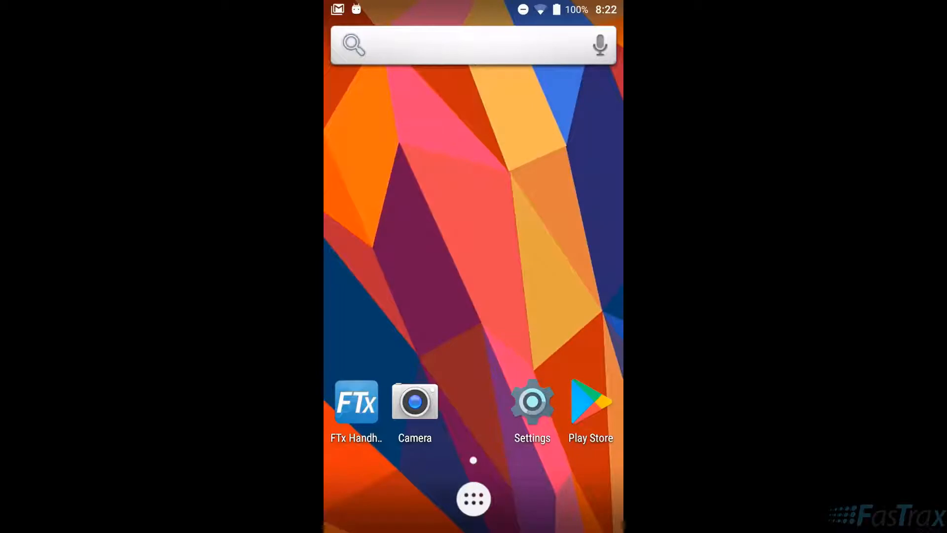
Launch FTx Handheld from the home screen to its server and port details screen.
left_click(358, 402)
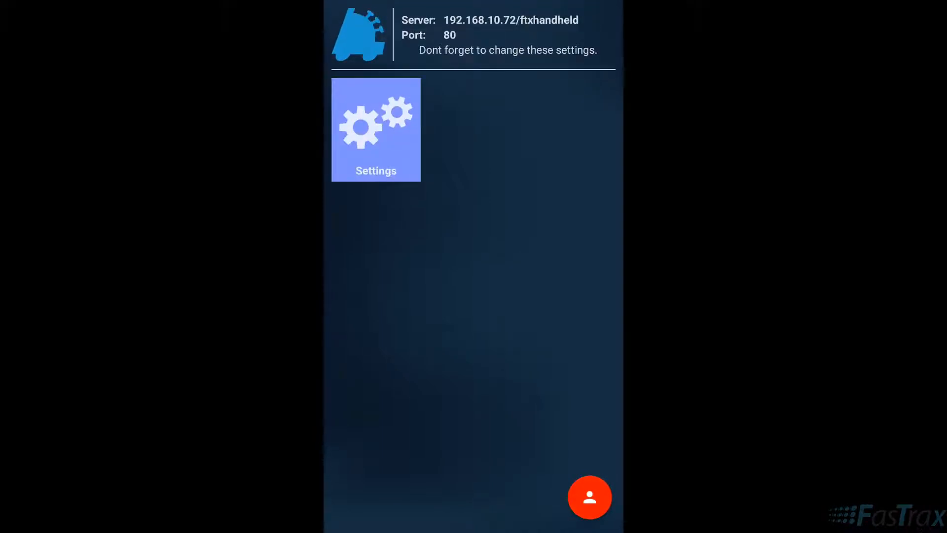
Reach the Change Connection dialog showing the current connection URL and port.
left_click(375, 129)
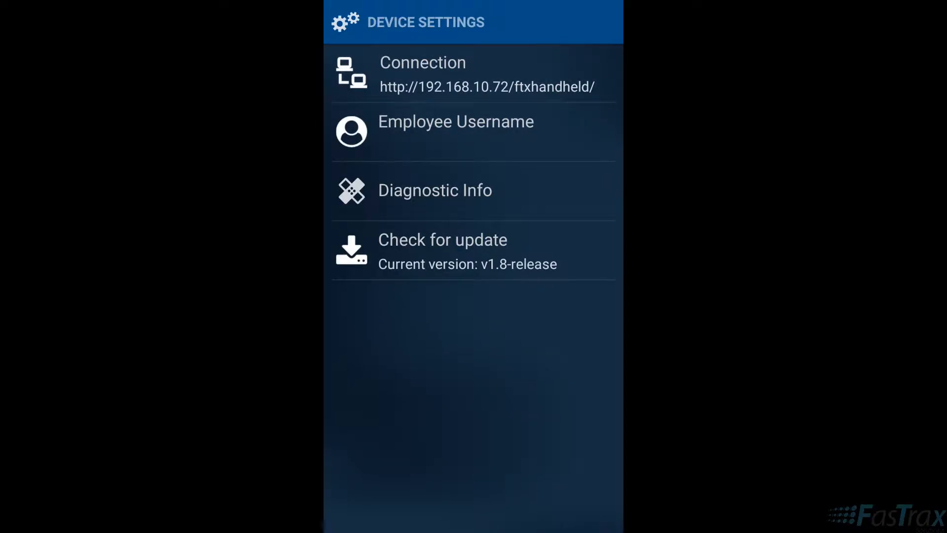
left_click(433, 74)
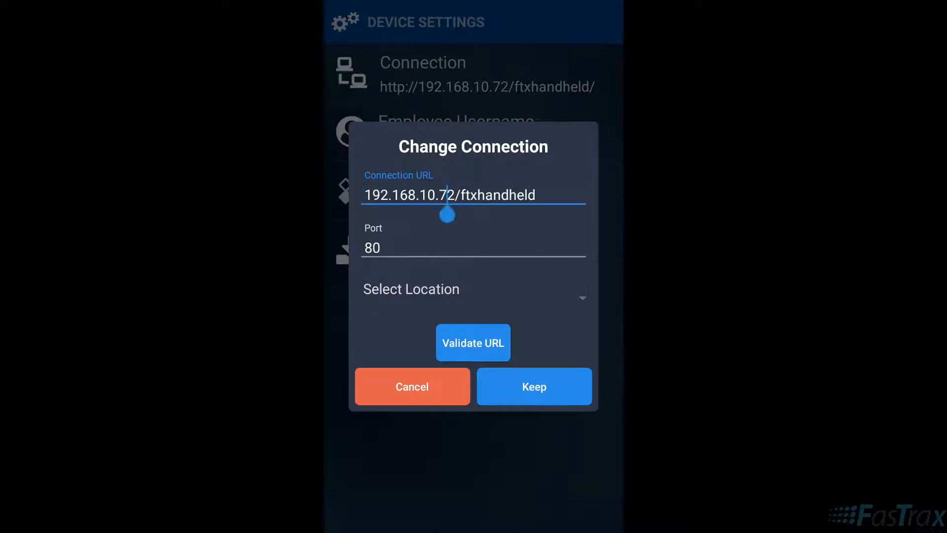
Correct the connection URL to 192.168.10.72/ftxhandheld and validate it against 3 Default Store.
left_click(450, 194)
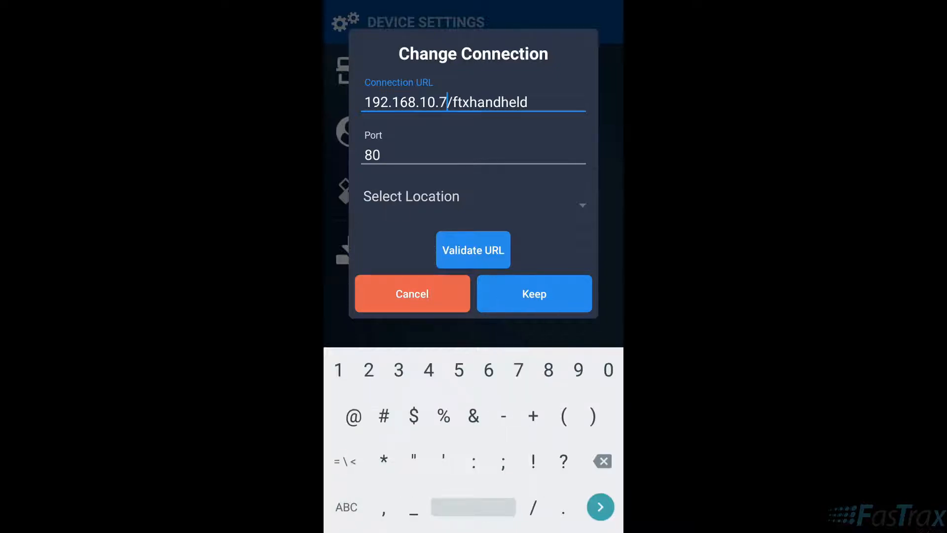
type("2")
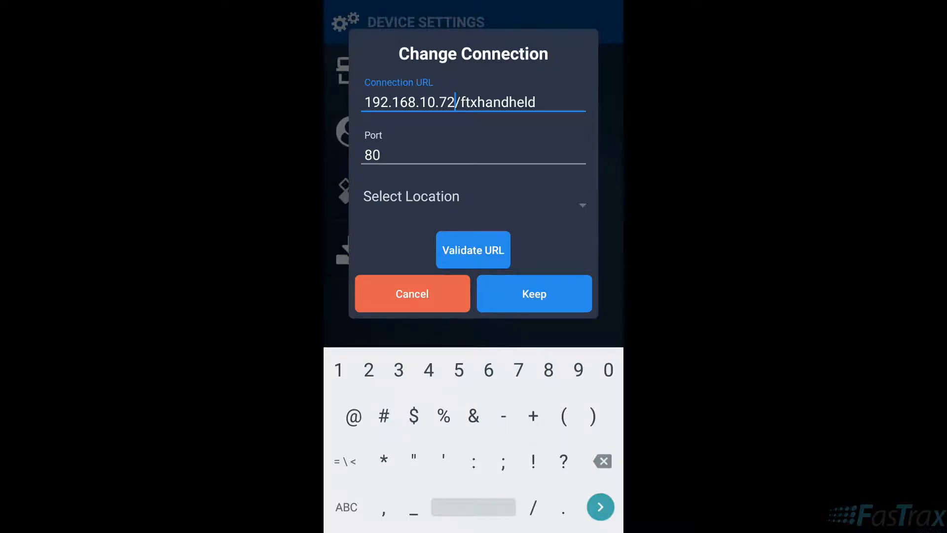
left_click(473, 250)
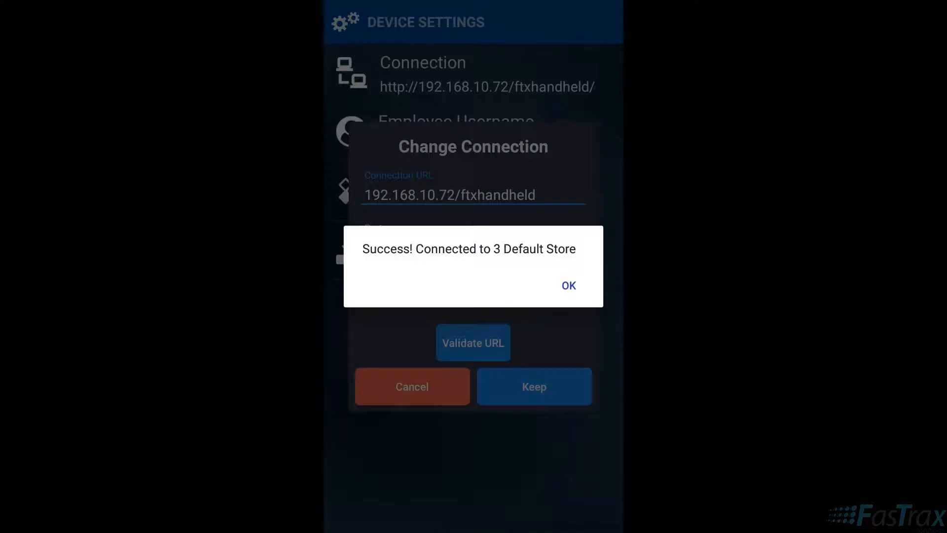
Acknowledge the successful connection so the Employee Login dialog appears.
left_click(568, 285)
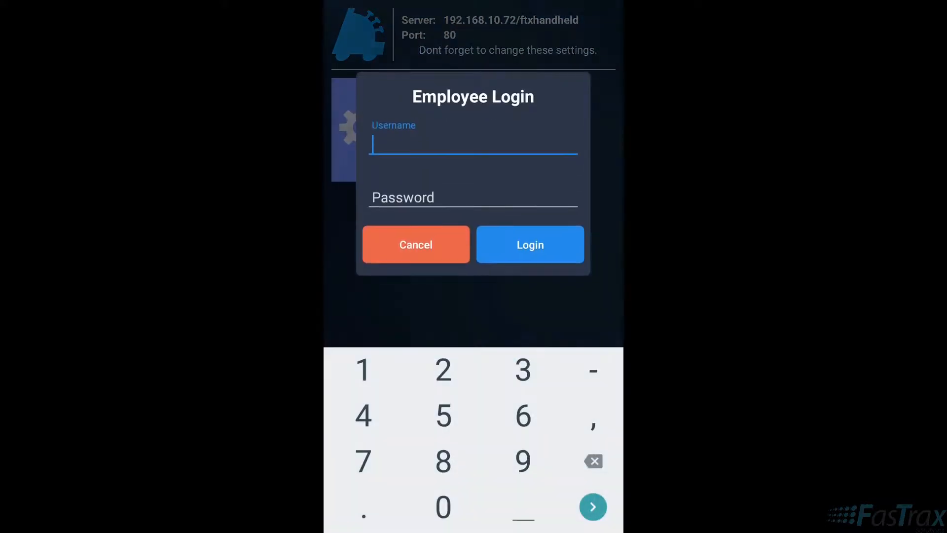
Log the employee in with username and password to reach the function tiles menu.
left_click(363, 370)
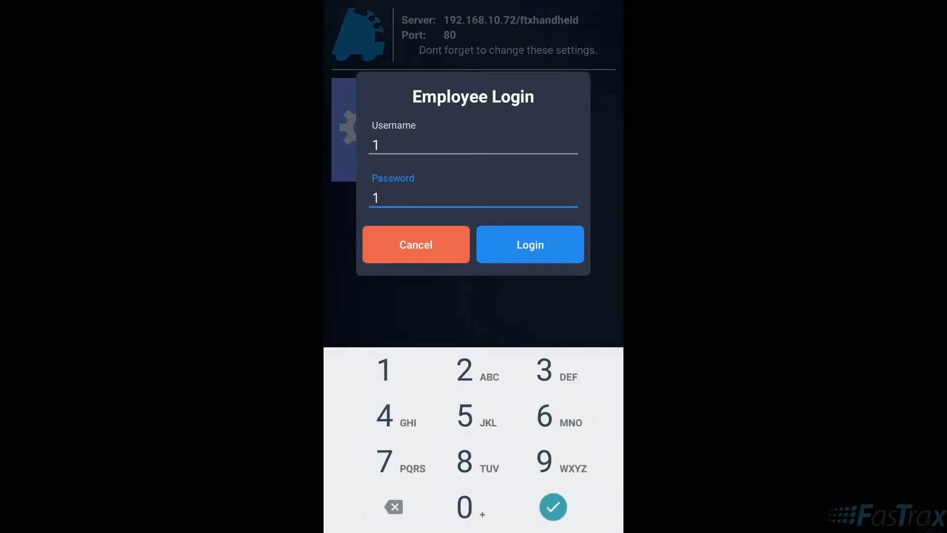
left_click(530, 244)
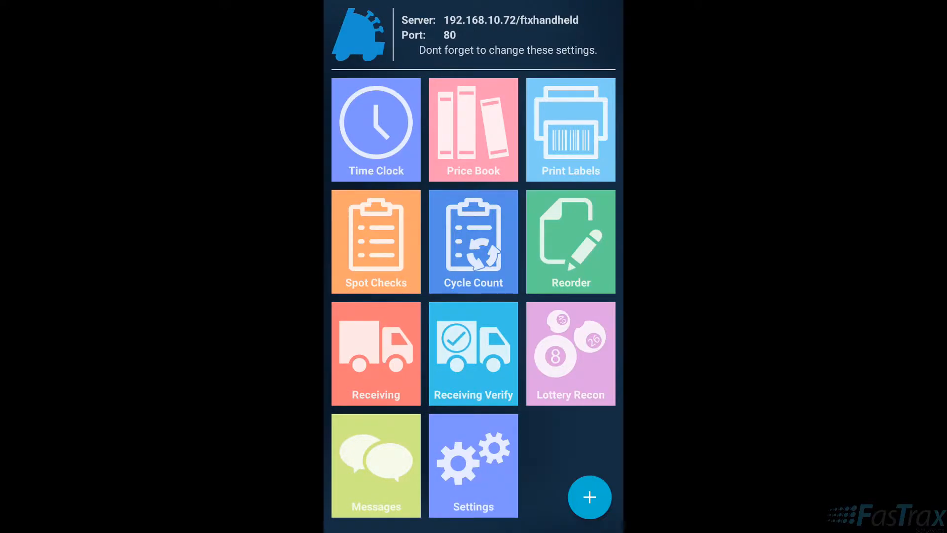
Clock the employee in and acknowledge the clocked-in confirmation.
left_click(376, 130)
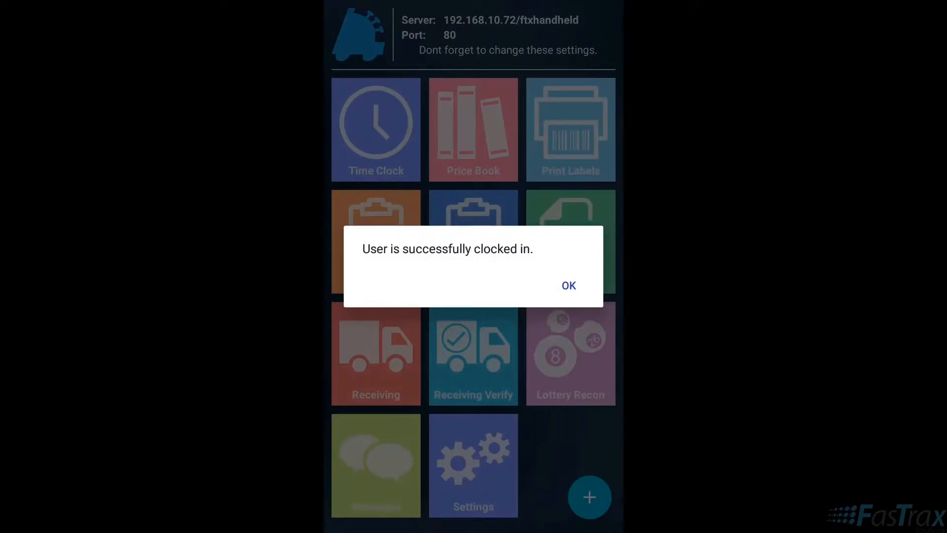
left_click(569, 285)
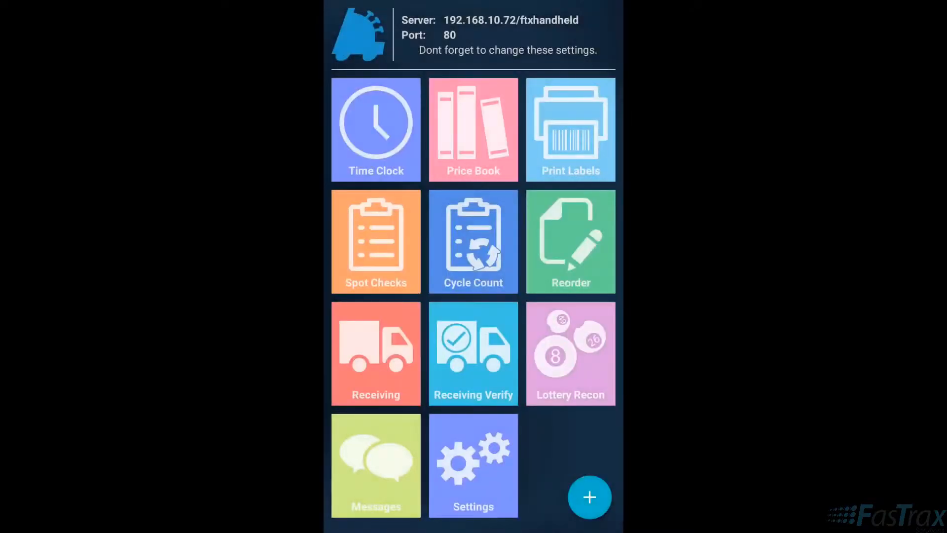
Clock the employee out via the quick actions and acknowledge the confirmation.
left_click(589, 496)
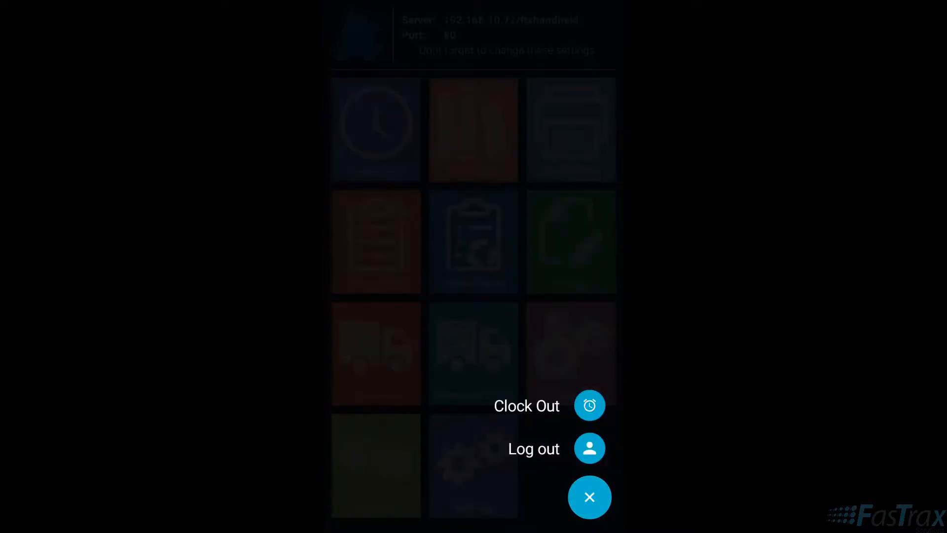
left_click(588, 405)
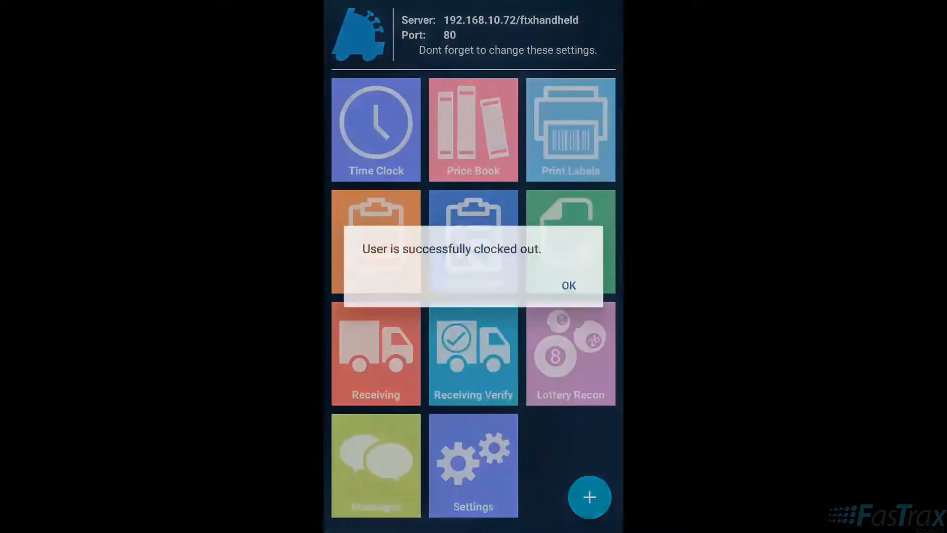
left_click(568, 285)
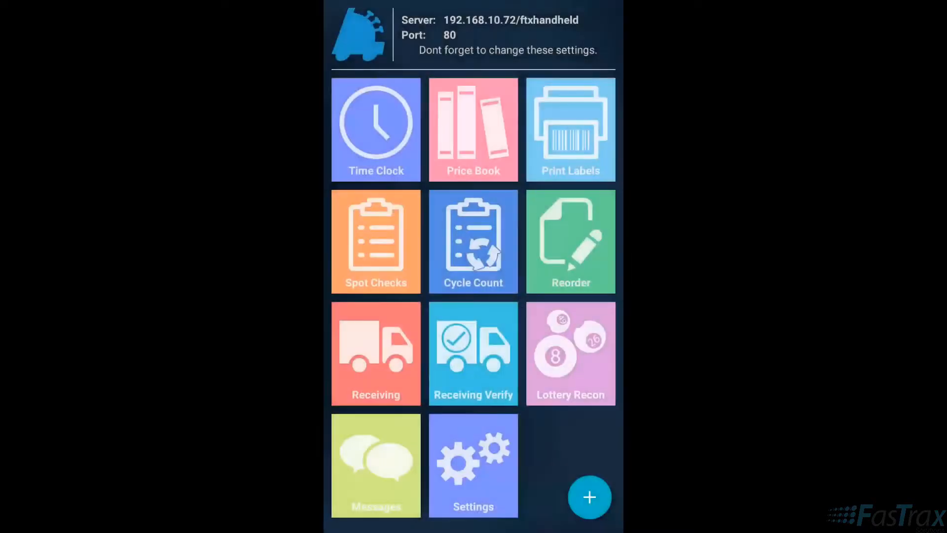
Log the employee out via the quick actions, returning to the start screen.
left_click(589, 496)
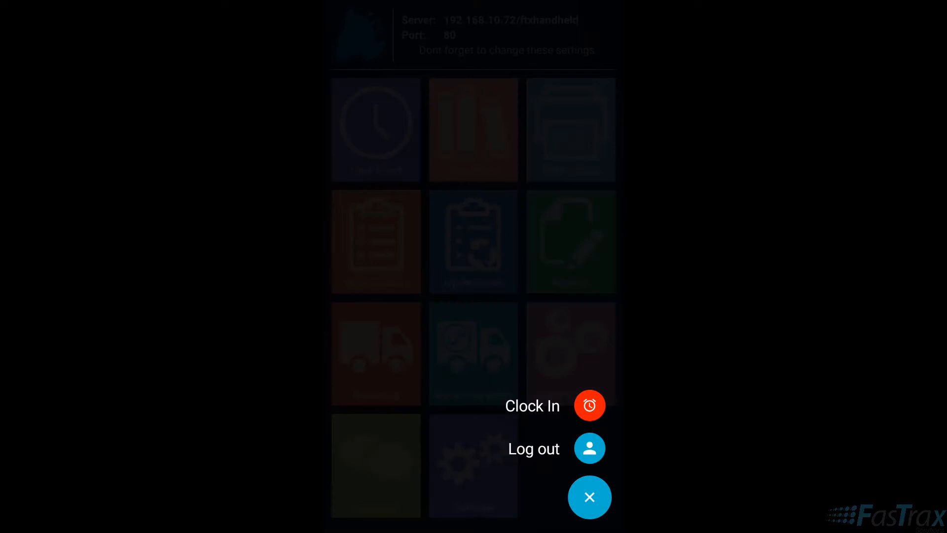
left_click(589, 496)
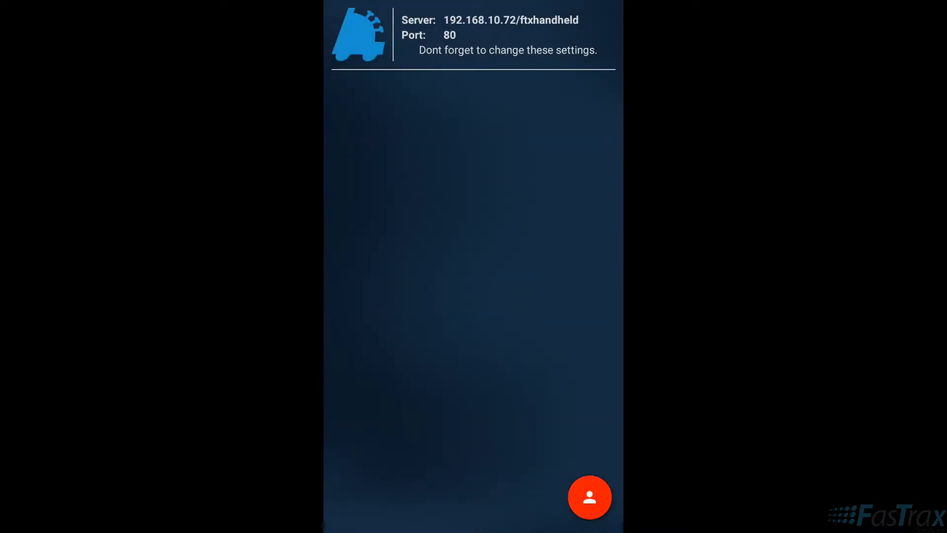